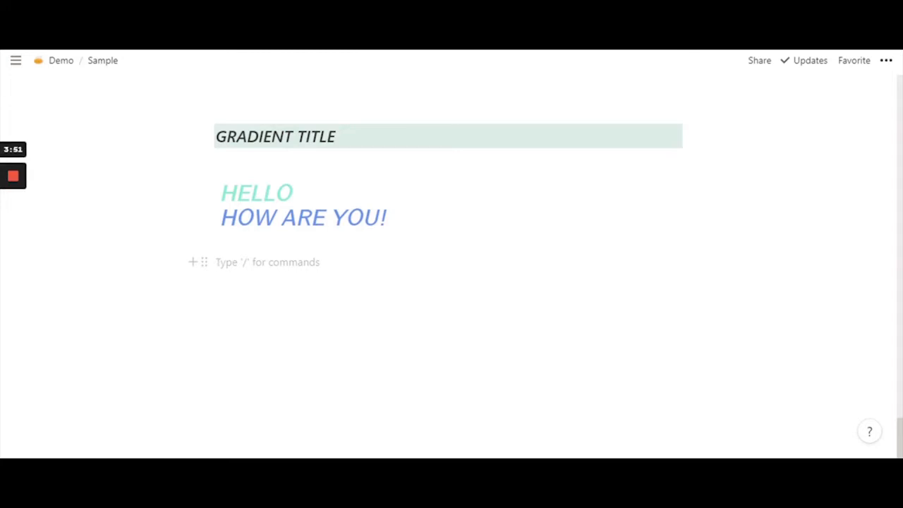
On the empty line below the greeting, begin the command \textsf
left_click(266, 262)
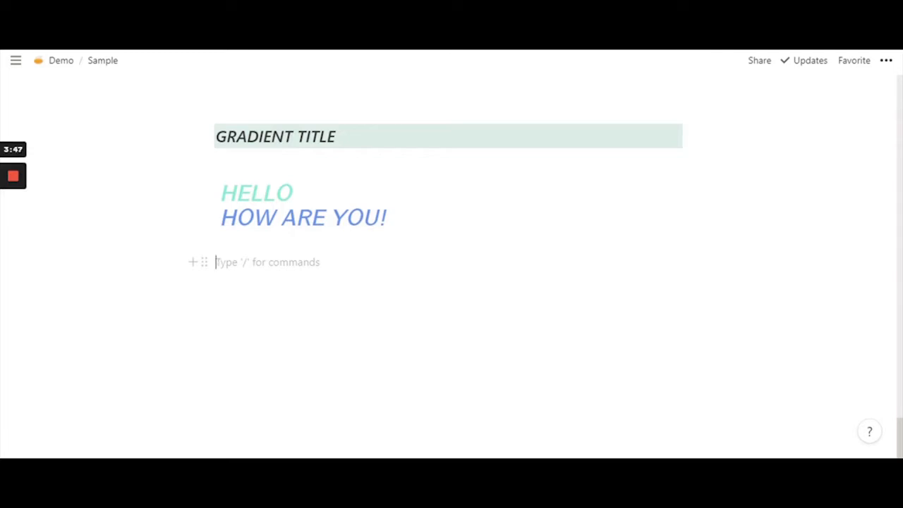
type("\\")
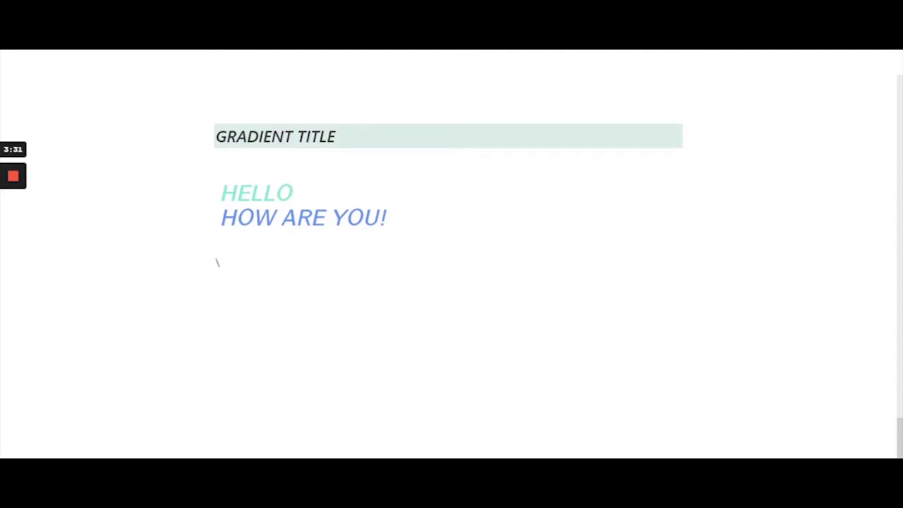
type("text")
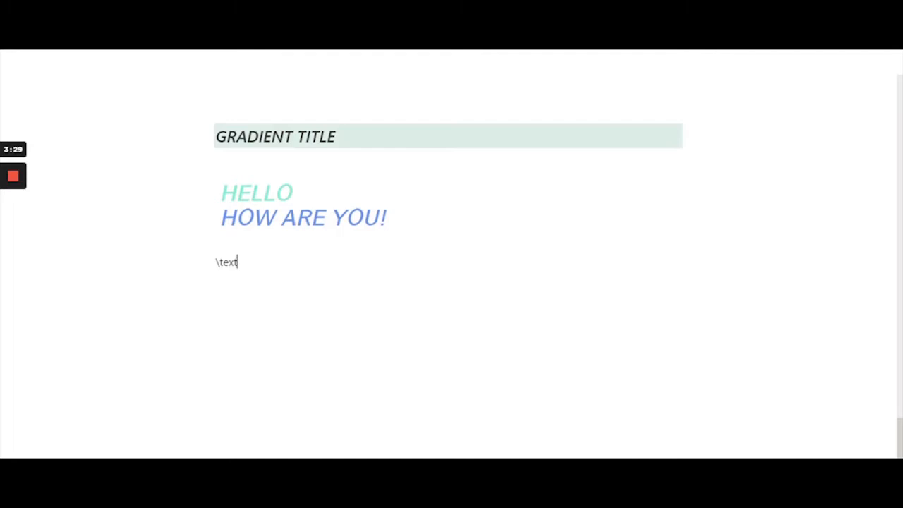
type("sf")
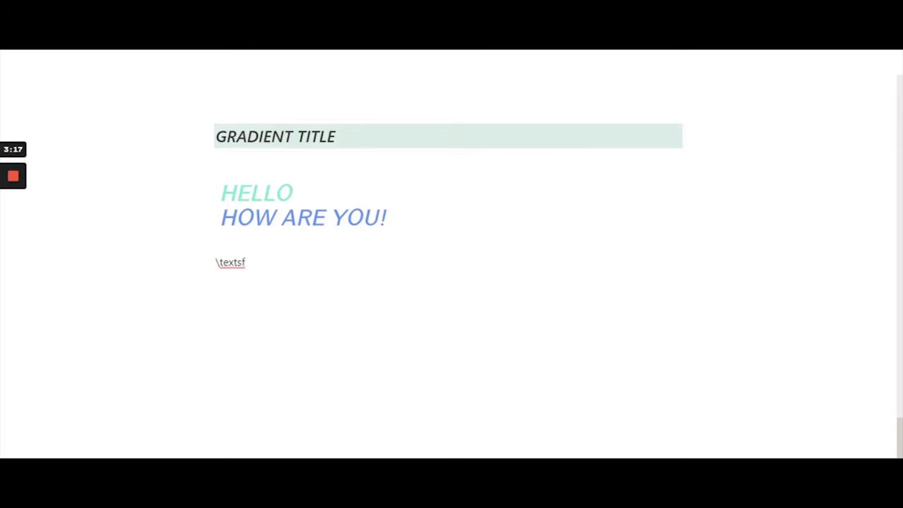
Add {\color{#86e3ce} after \textsf and delete the stray trailing backslash
type("f")
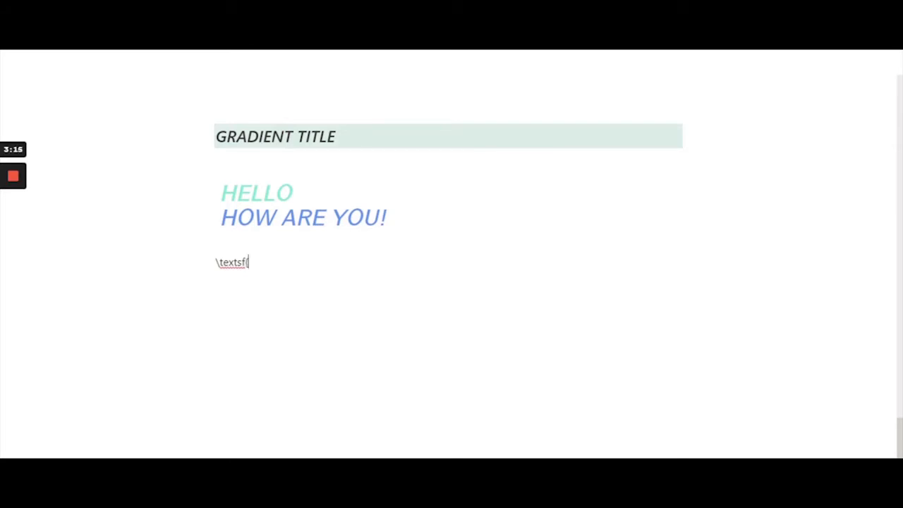
type("{\\co")
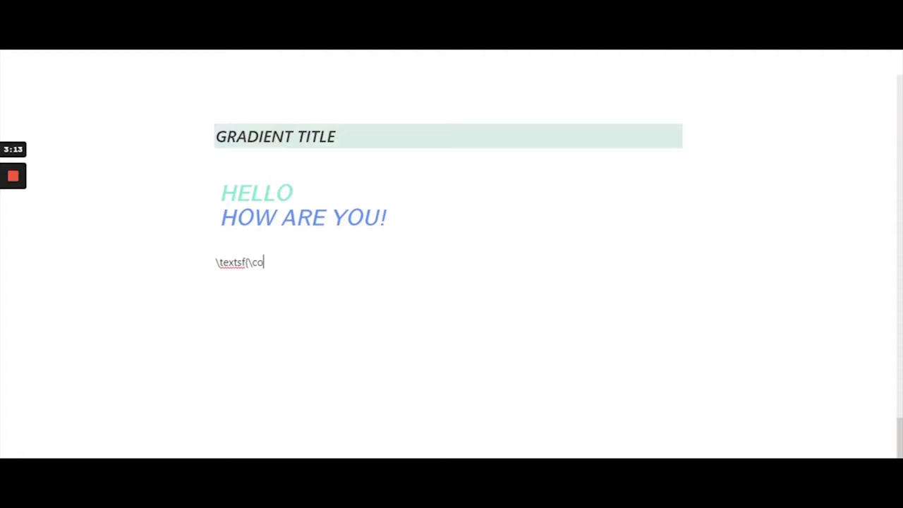
type("lor{")
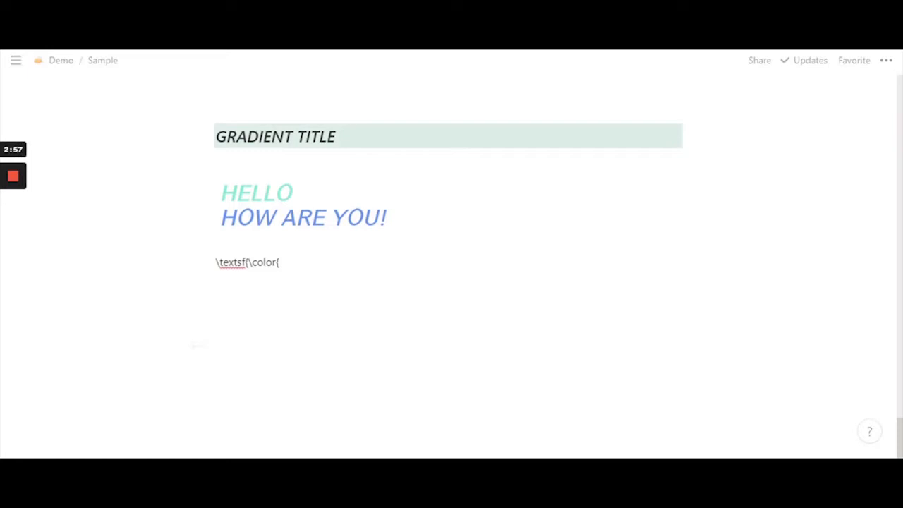
type("#86")
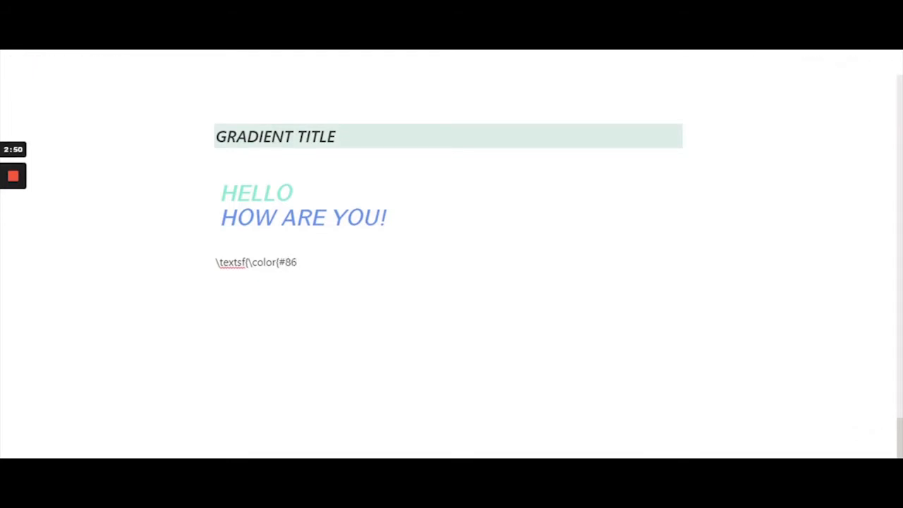
type("e3")
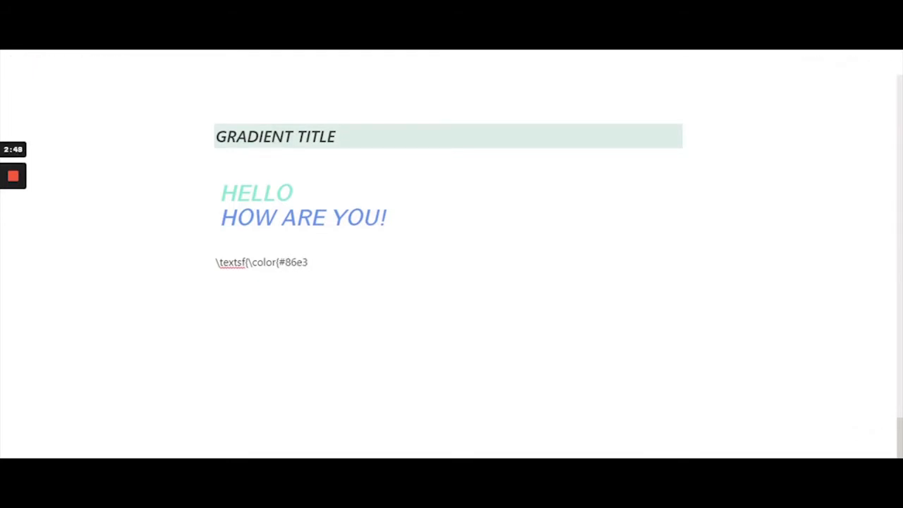
type("c")
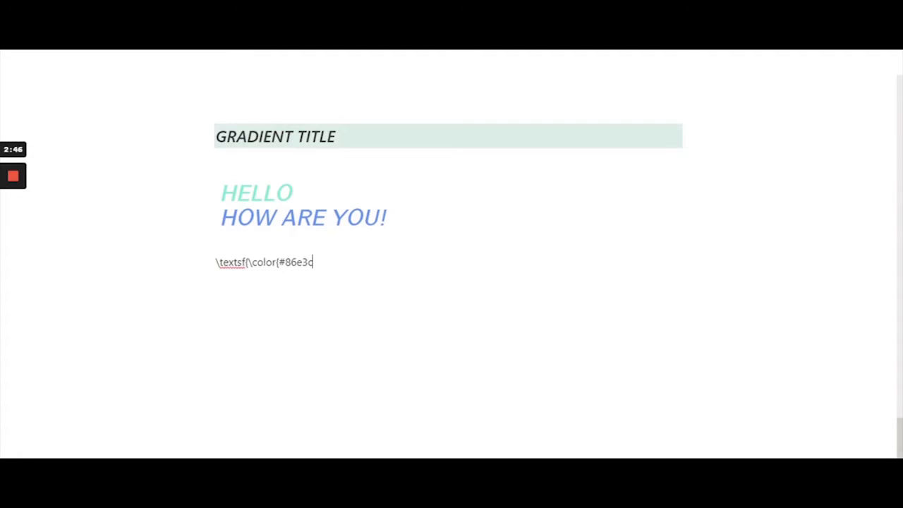
type("e}")
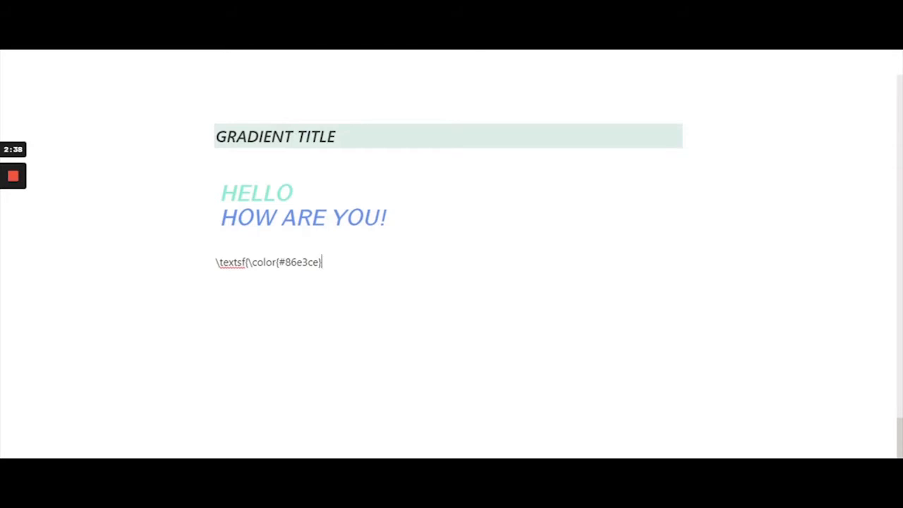
type("\\")
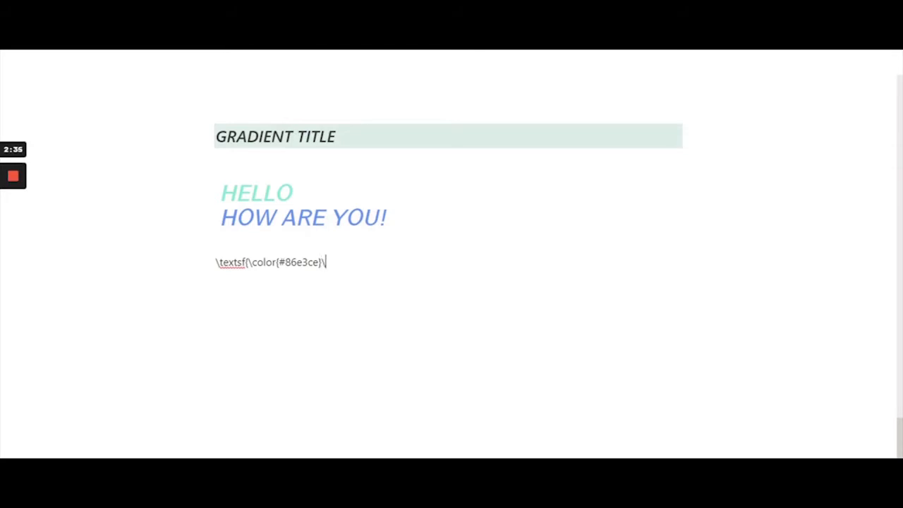
key("Backspace")
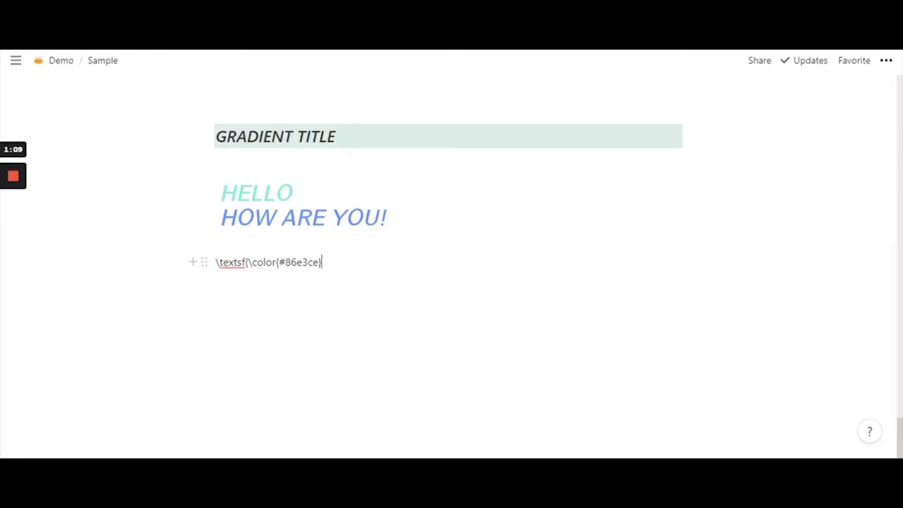
Append \ \Large\textit{HEY to make HEY large and italic
type("\\ \\La")
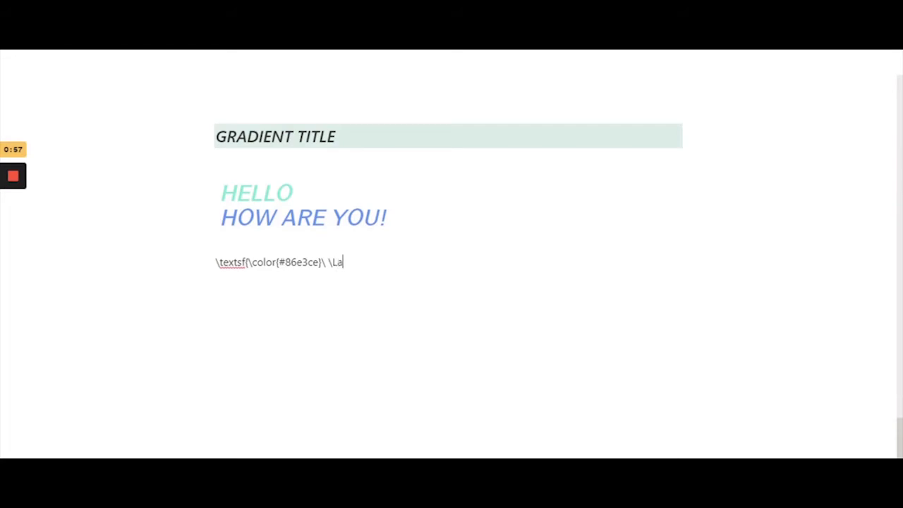
type("rge")
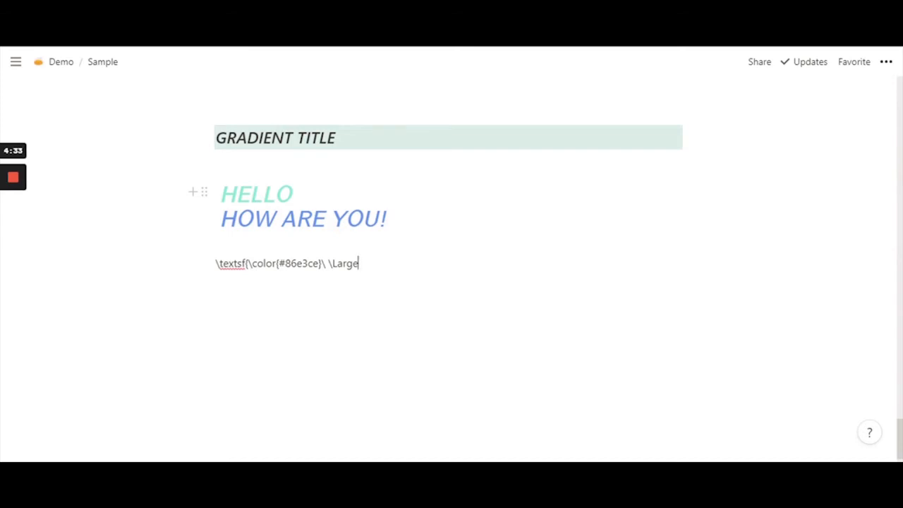
type("\\text")
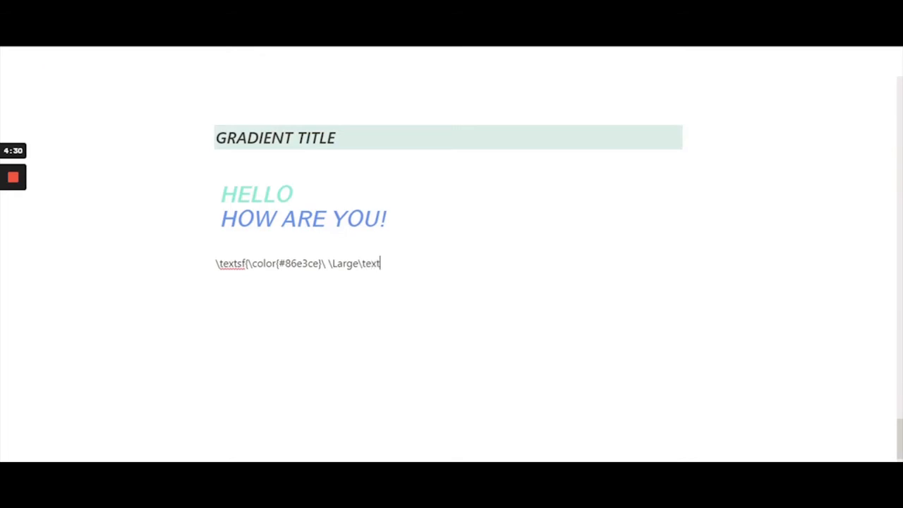
type("it")
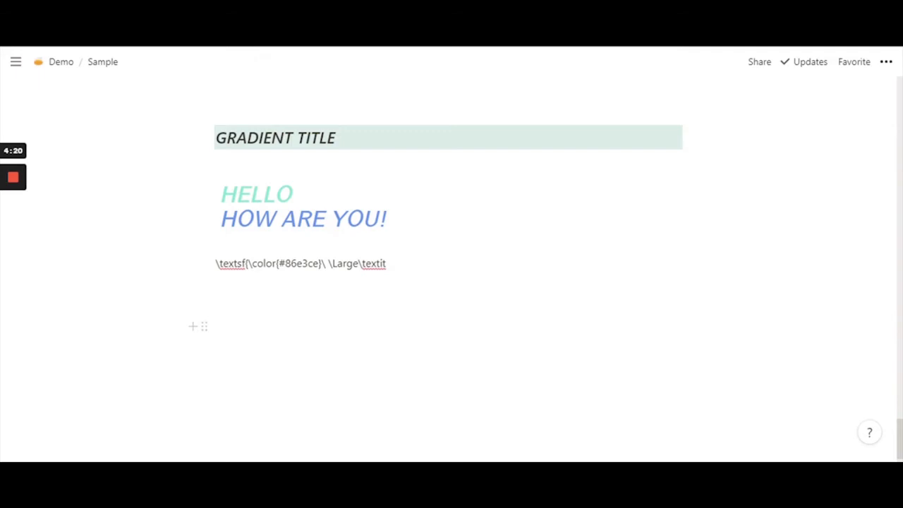
type("{")
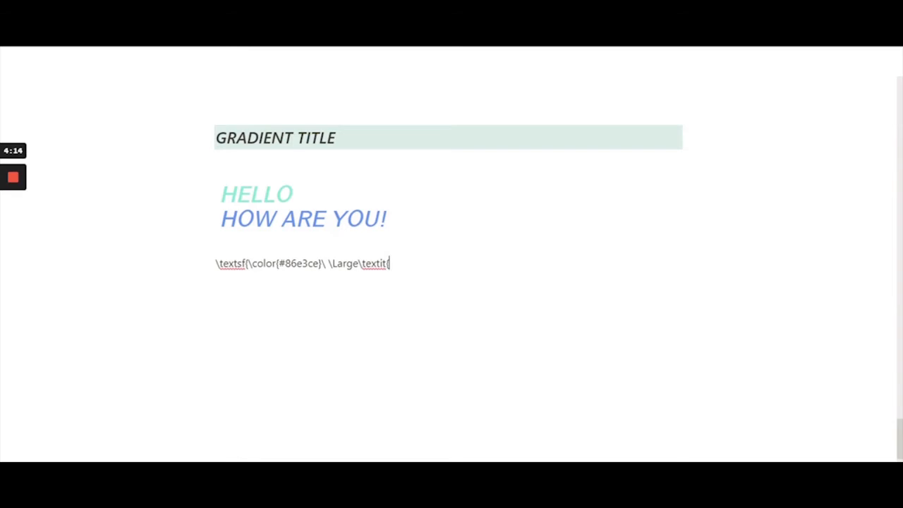
type("{HE")
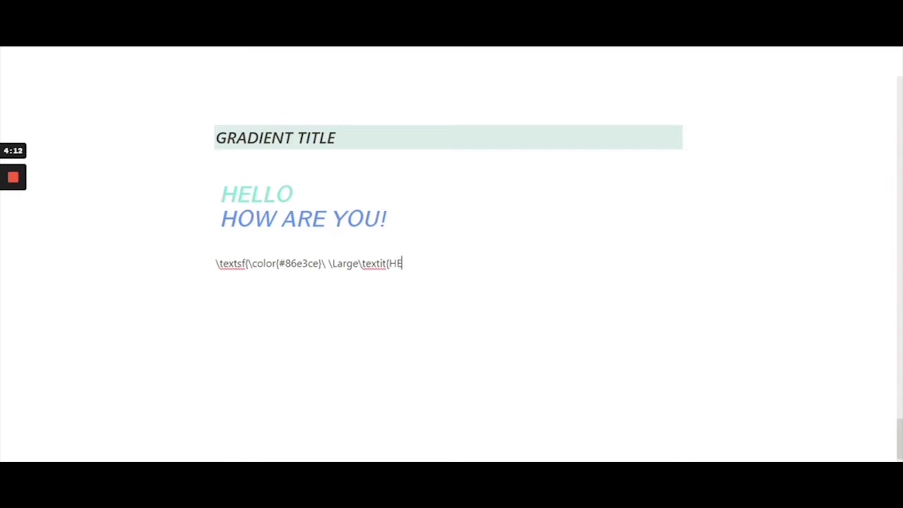
type("Y")
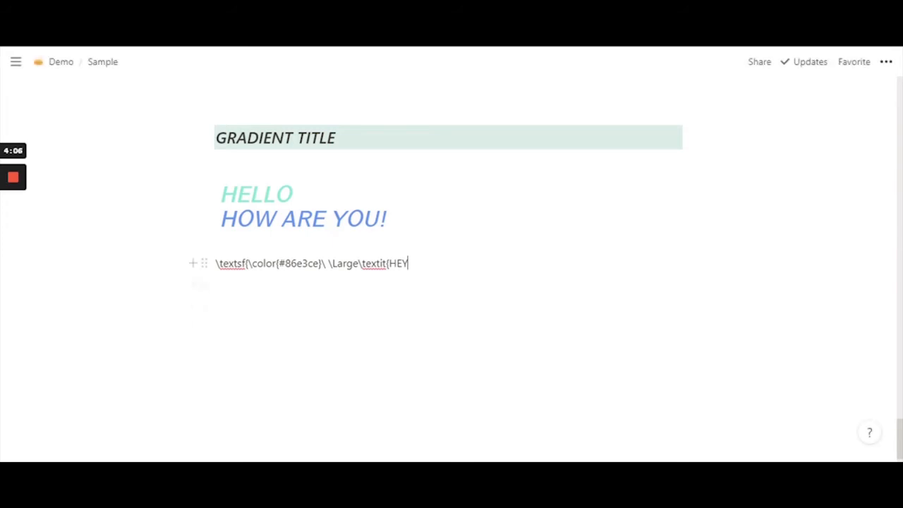
Close HEY with two braces so the line ends \textit{HEY}}
left_click_drag(407, 263, 384, 263)
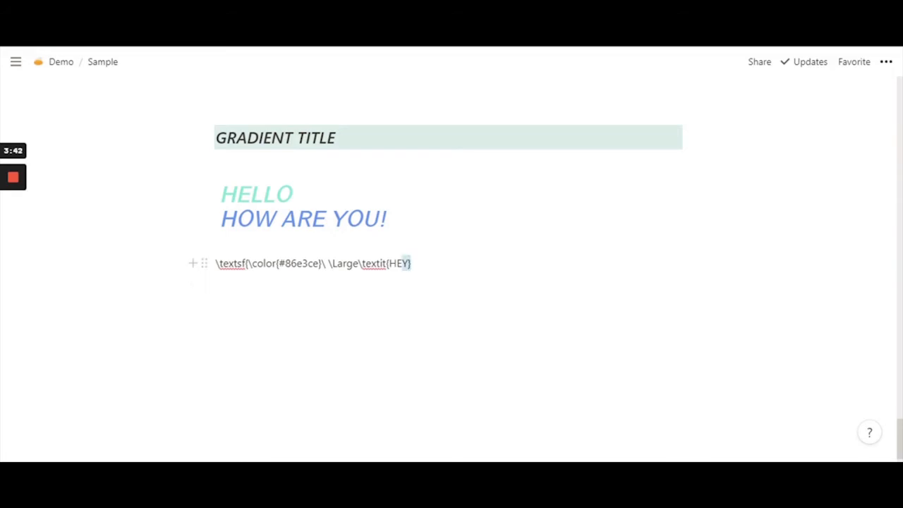
double_click(397, 263)
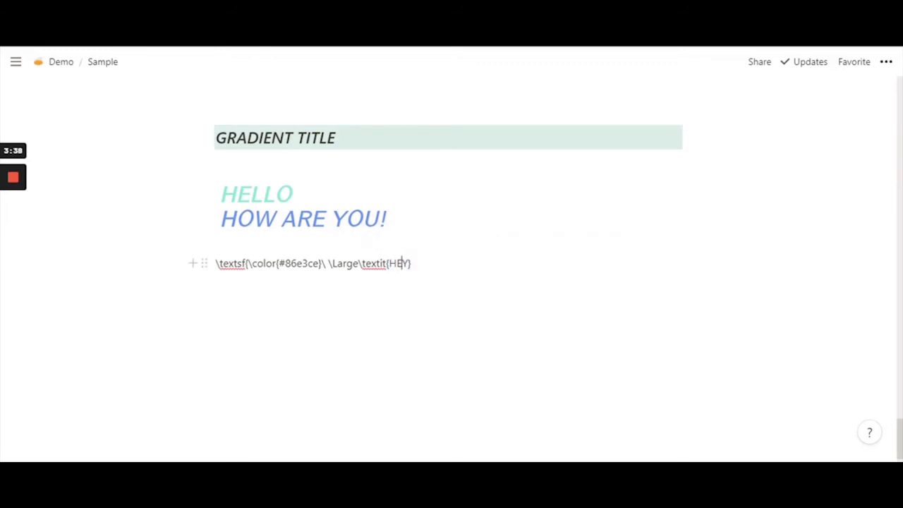
double_click(298, 263)
type("}")
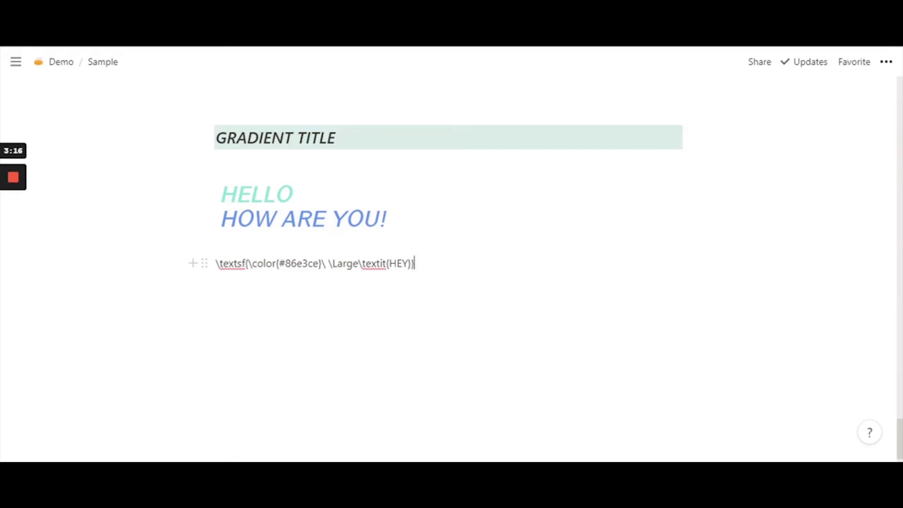
Add trailing \\, confirm the equation rendering teal large italic HEY, and open its block menu
type("\\\\")
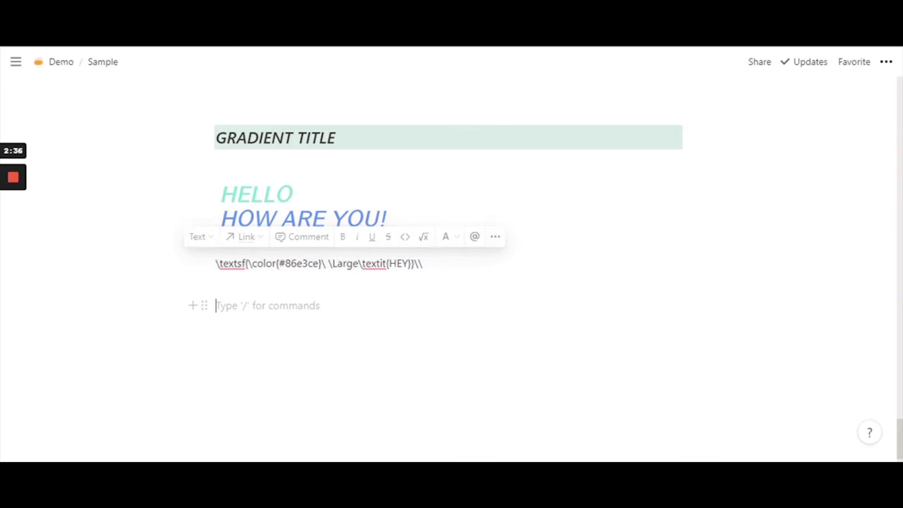
type("hey")
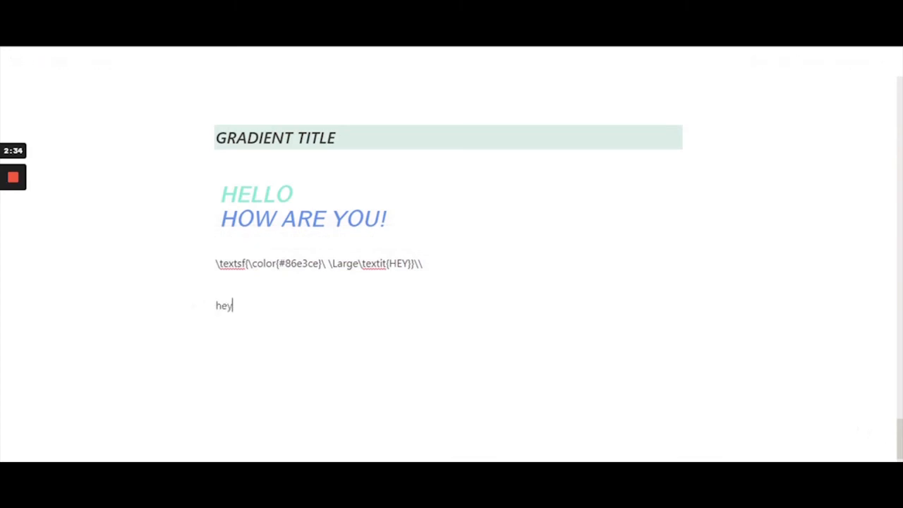
double_click(223, 305)
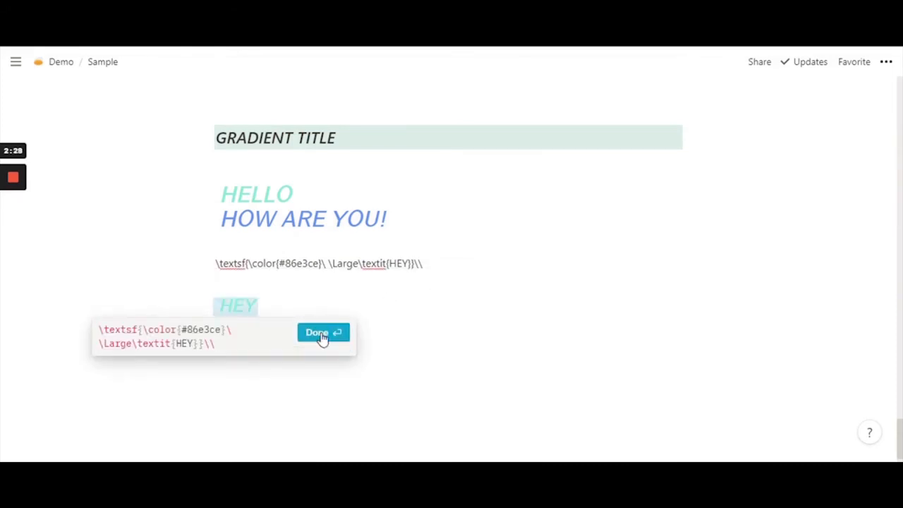
left_click(323, 332)
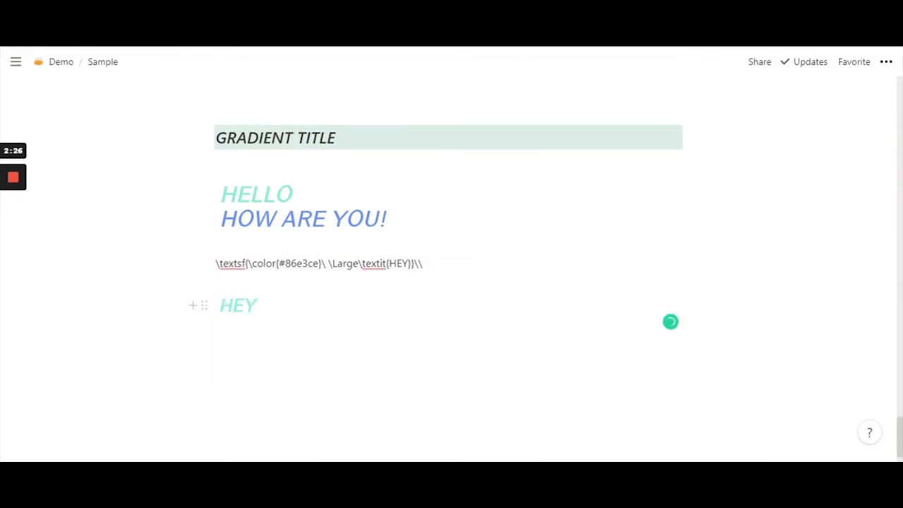
mouse_move(204, 305)
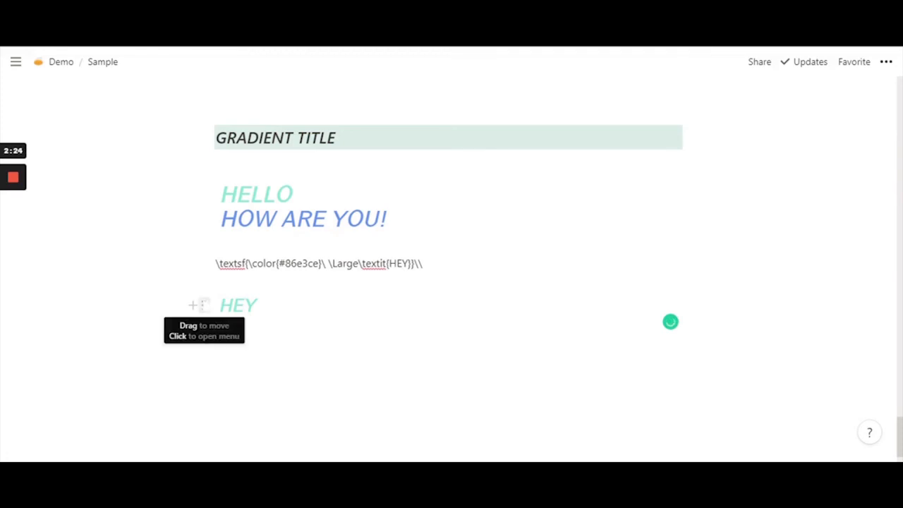
left_click(200, 305)
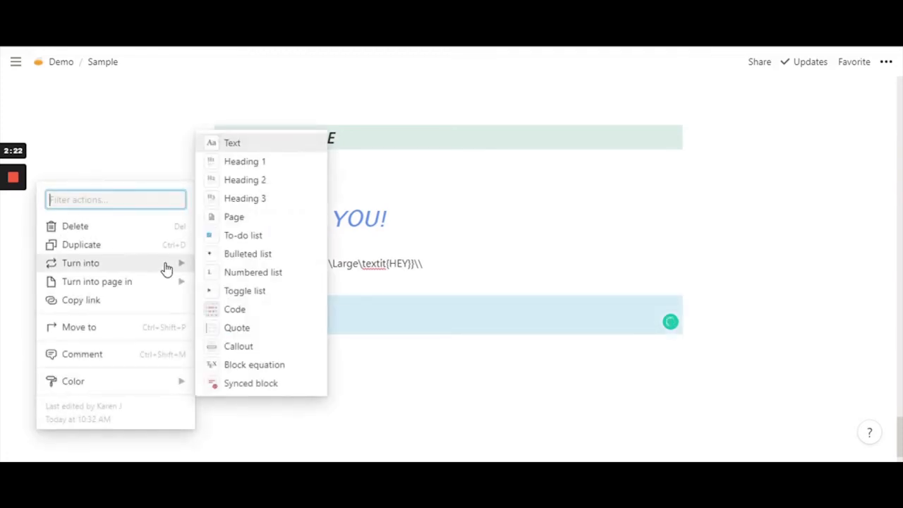
mouse_move(280, 198)
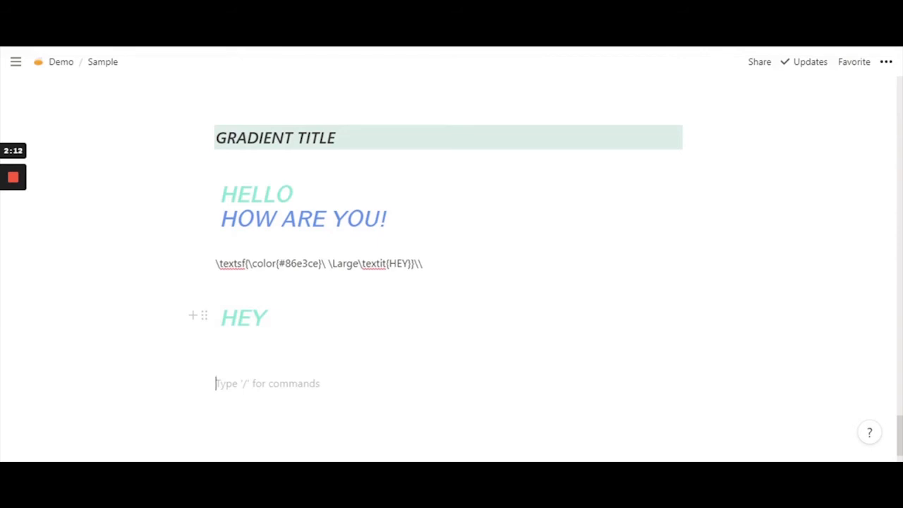
Paste the KaTeX line again after \\ and recolour the second line cornflowerblue
left_click(244, 316)
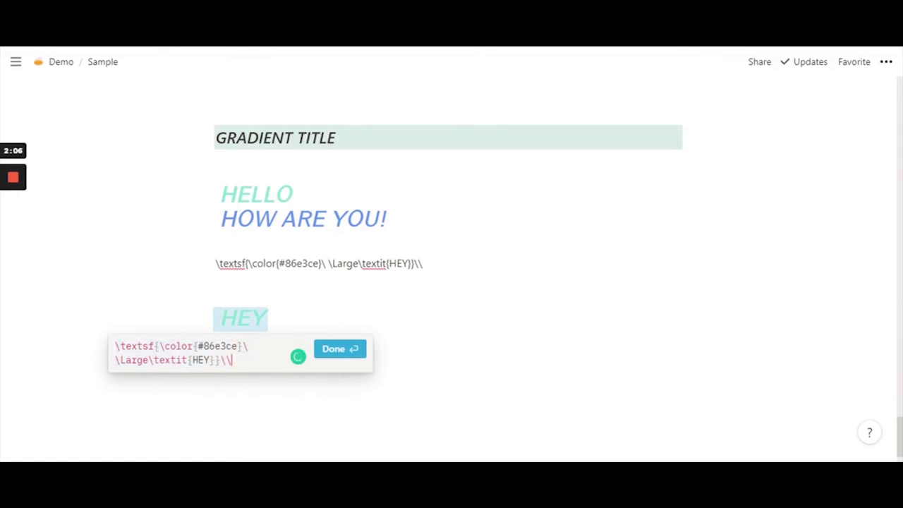
type("\\textsf{\\color{#86e3ce}\\ \\Large\\textit{HEY}}\\\\")
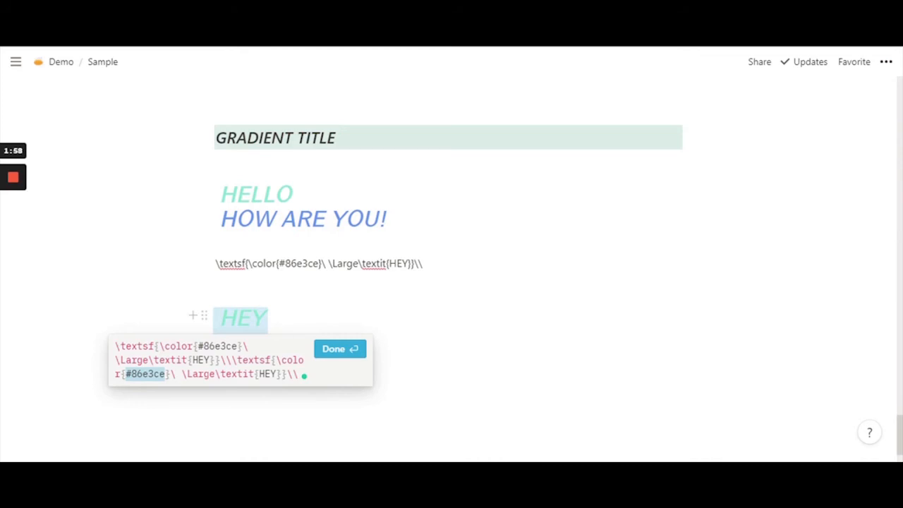
type("cornflowerbl")
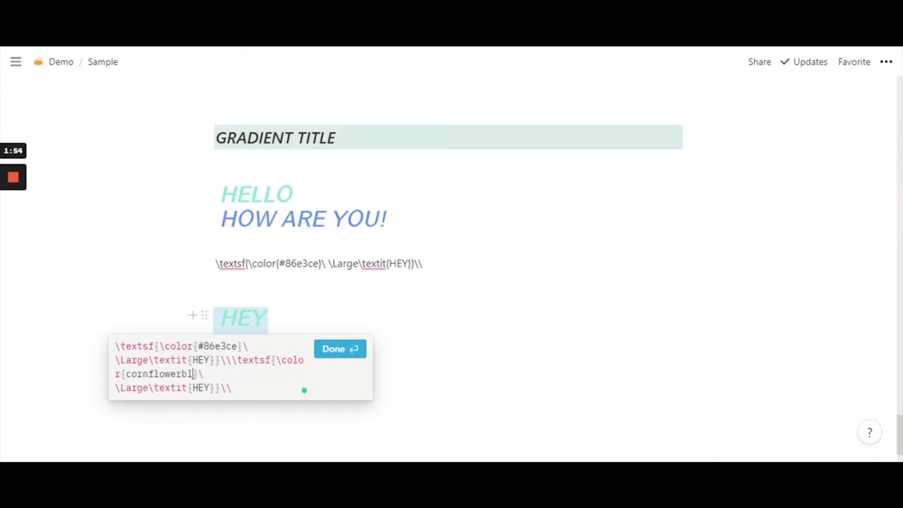
type("ue")
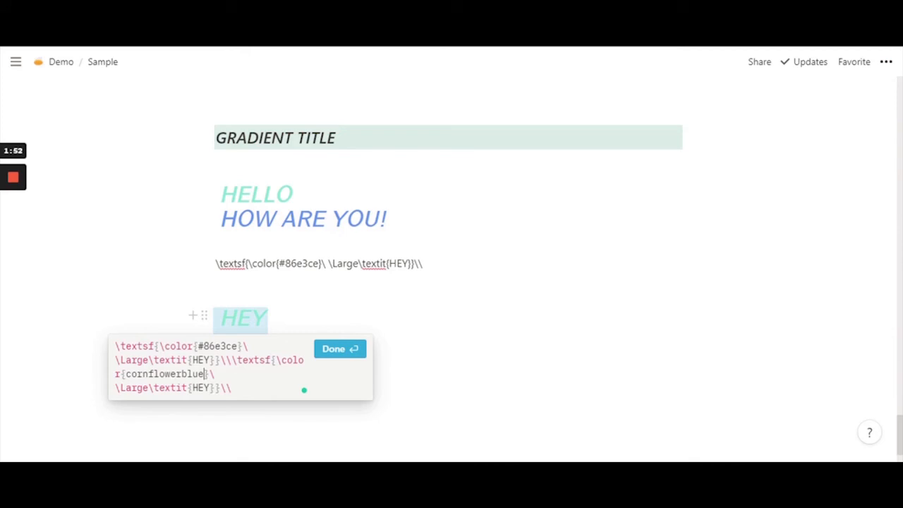
left_click(340, 348)
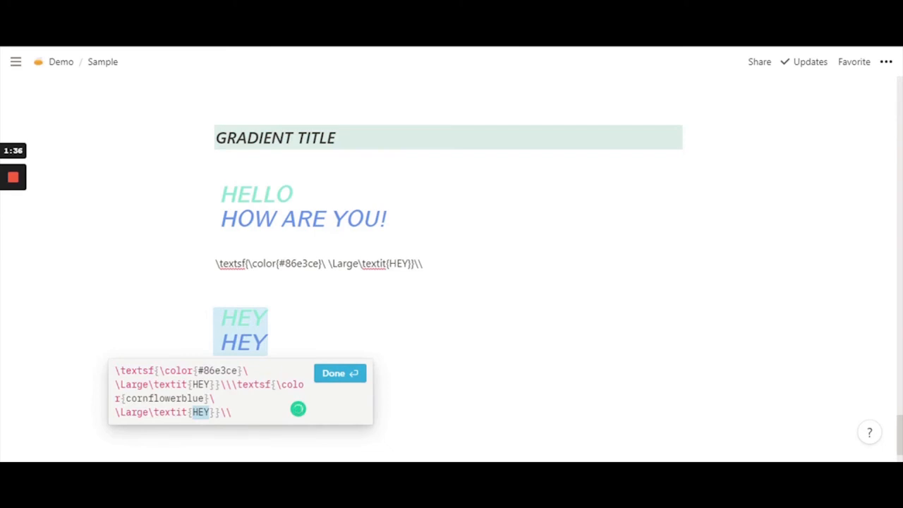
Replace the second line's HEY with HOW YOU DOIN!, removing the mistyped ARE YOU!
type("How")
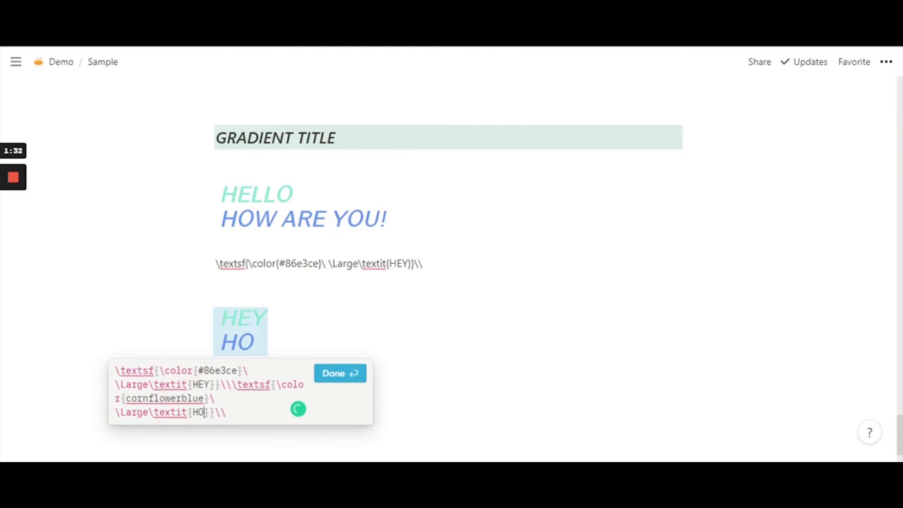
type("W")
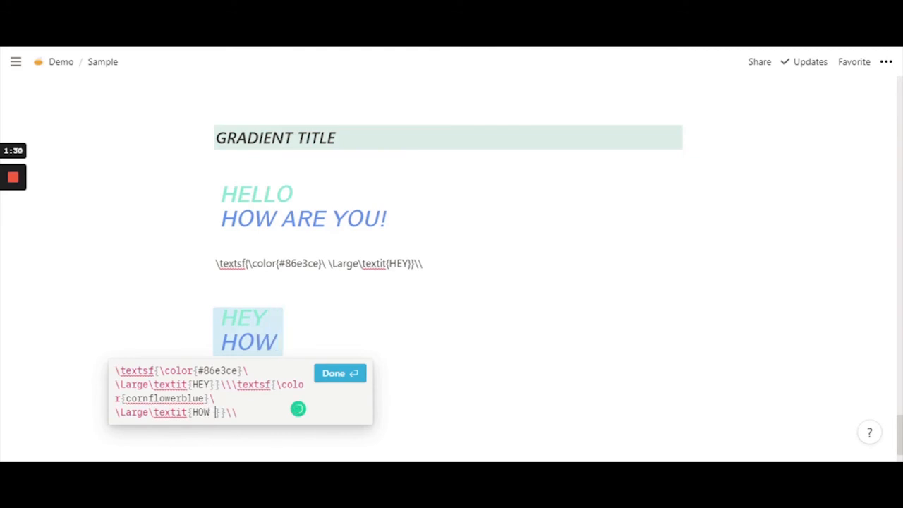
type("ARE YOU")
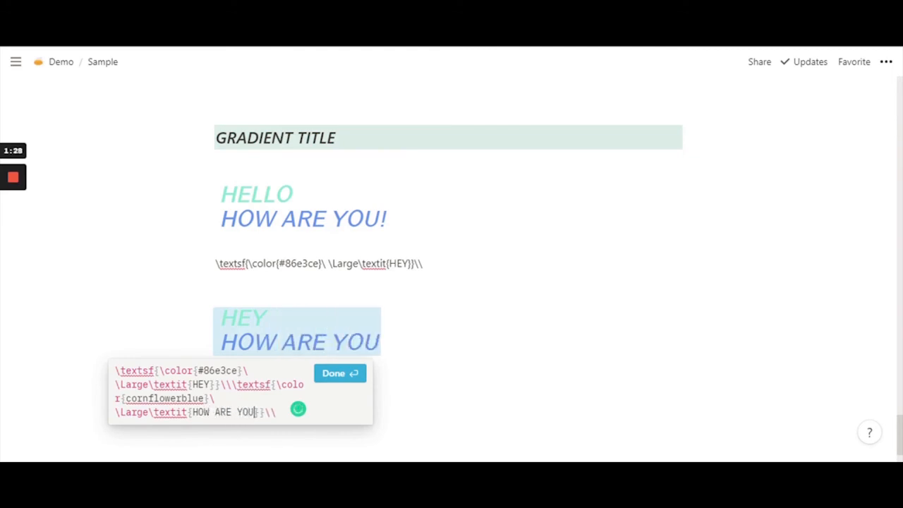
type("!")
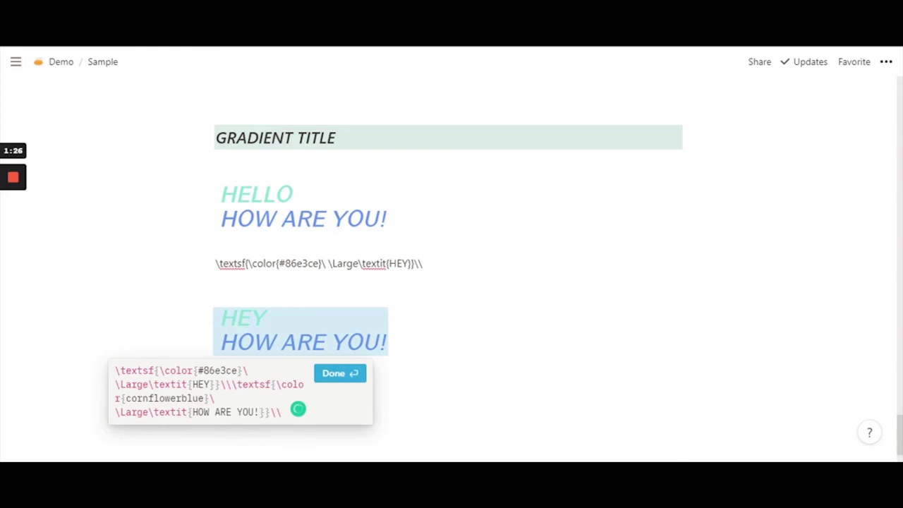
key("Backspace")
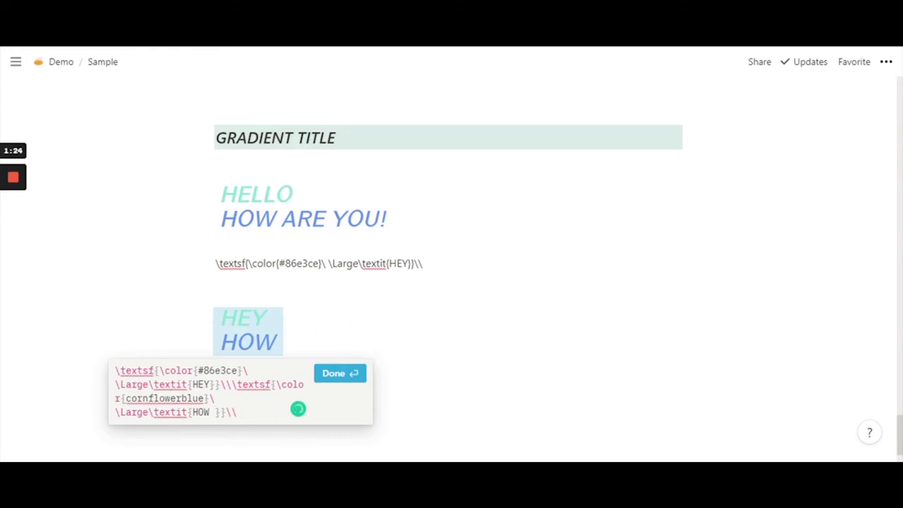
type("YO")
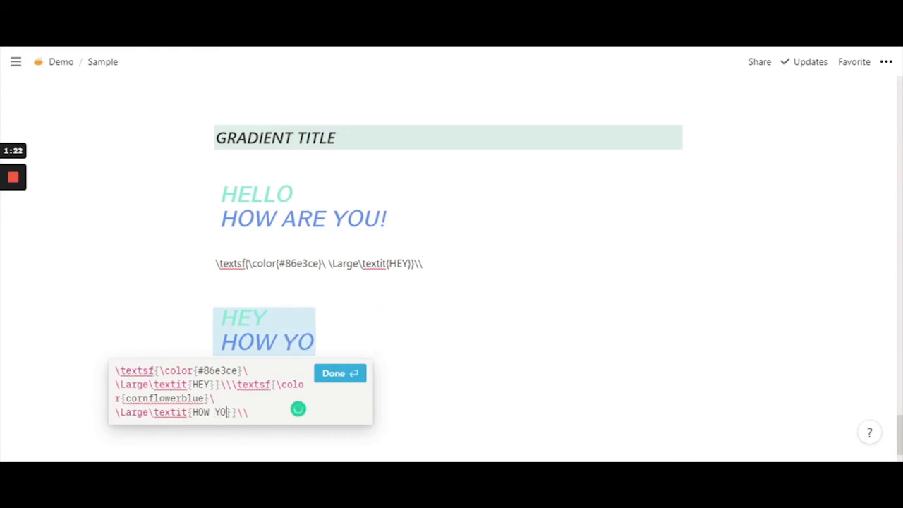
type("U DOING")
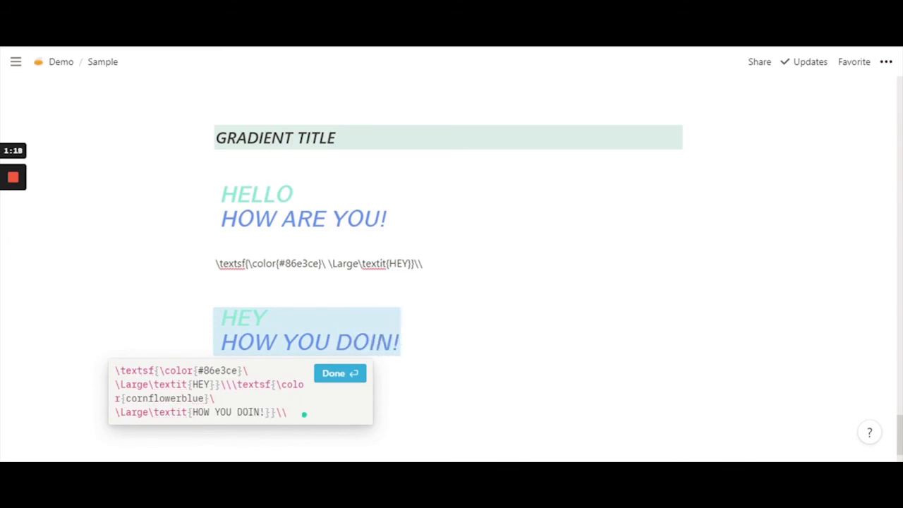
left_click(339, 373)
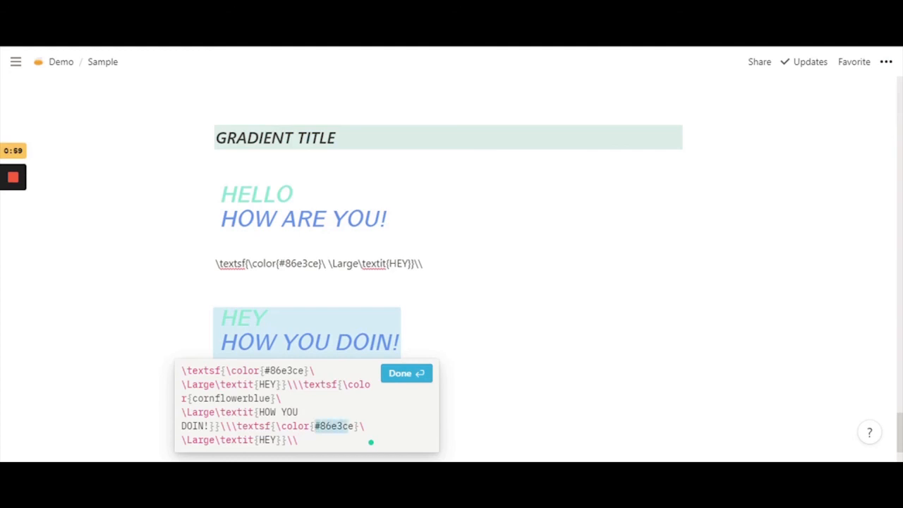
Set the third line's colour to orchid, confirm, and reopen the equation
type("o")
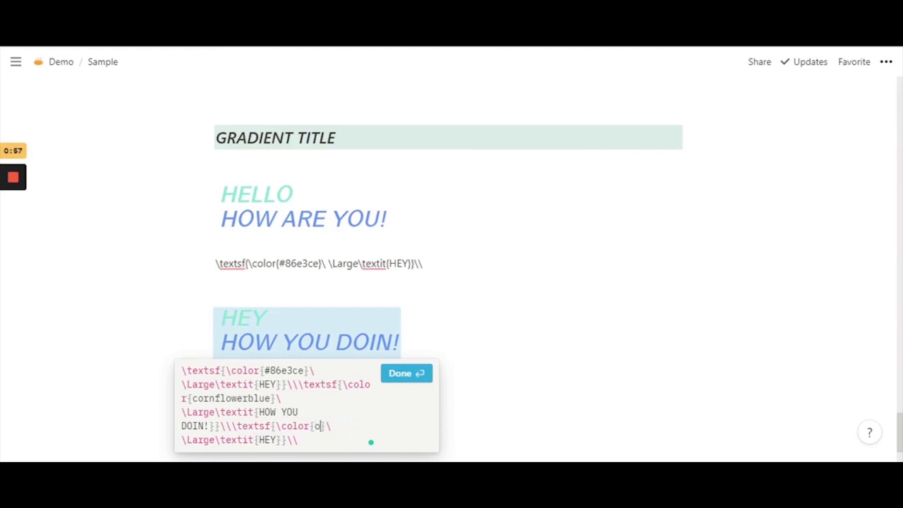
type("r")
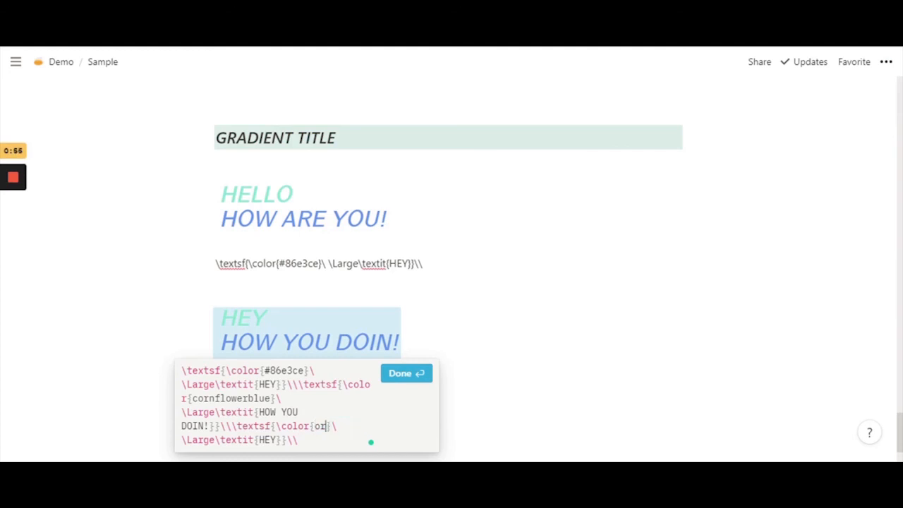
type("chid")
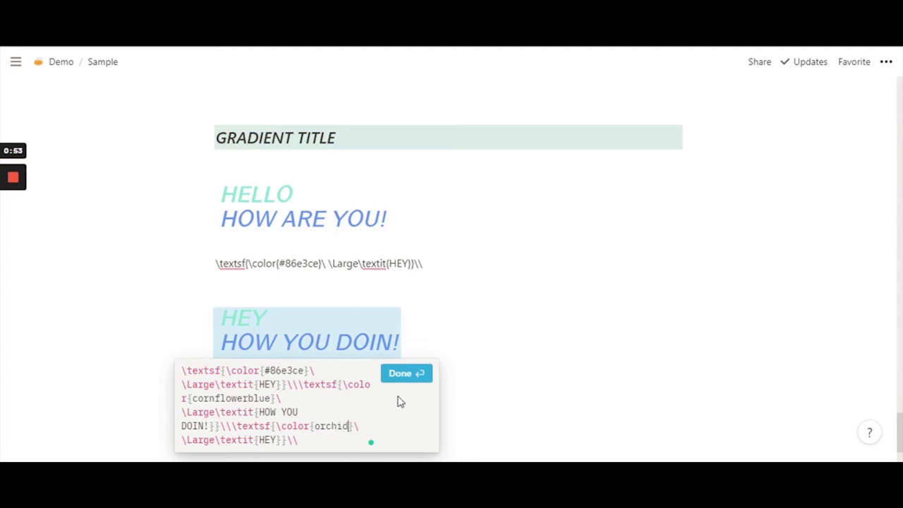
left_click(406, 373)
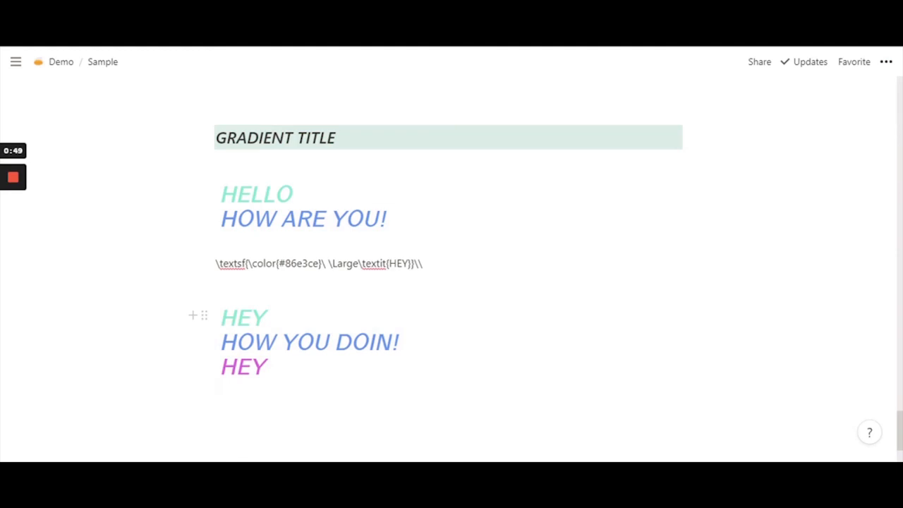
left_click(307, 342)
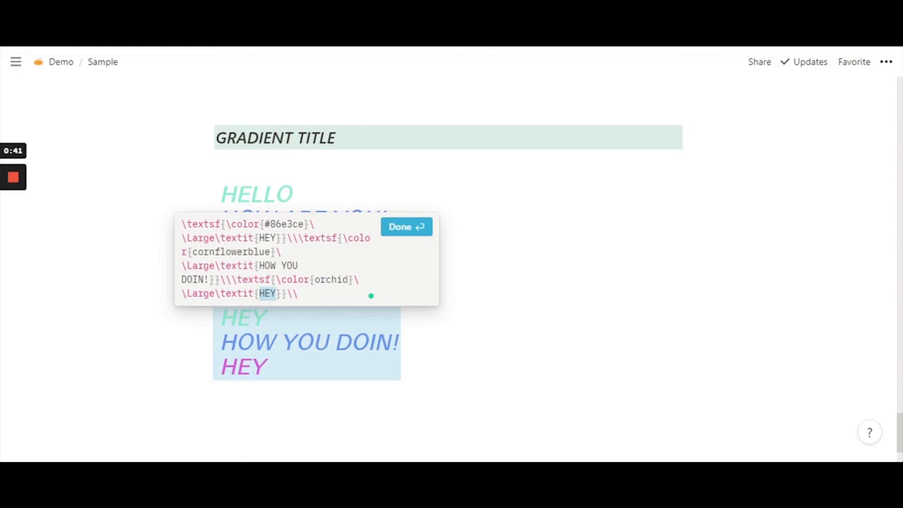
Change the orchid third line's HEY to ... and confirm the equation
type("...")
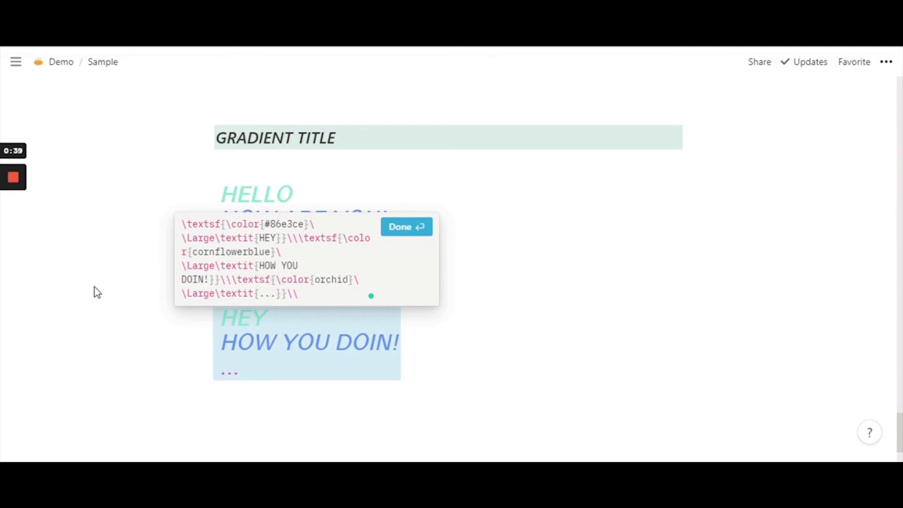
left_click(406, 227)
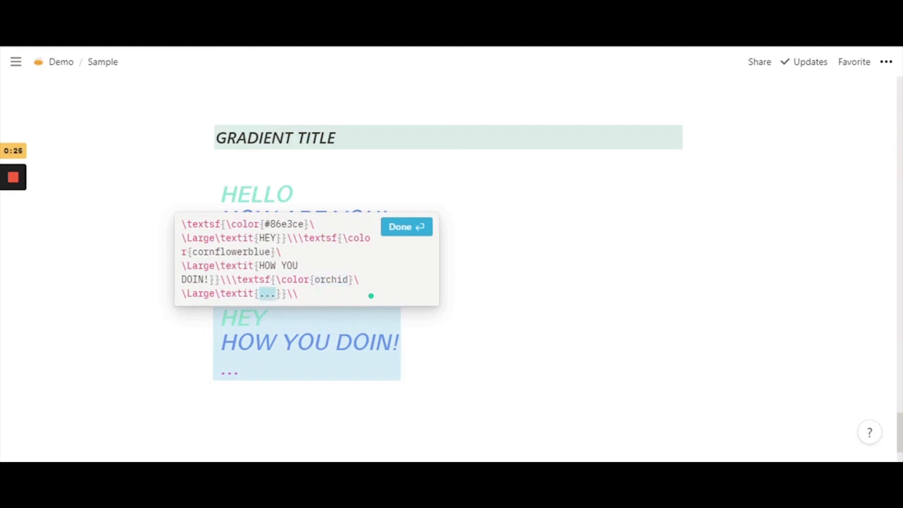
left_click(405, 227)
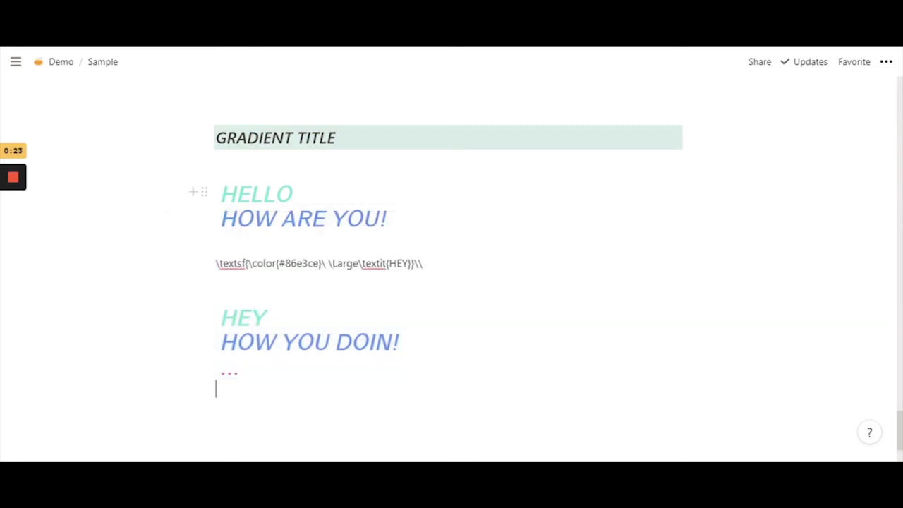